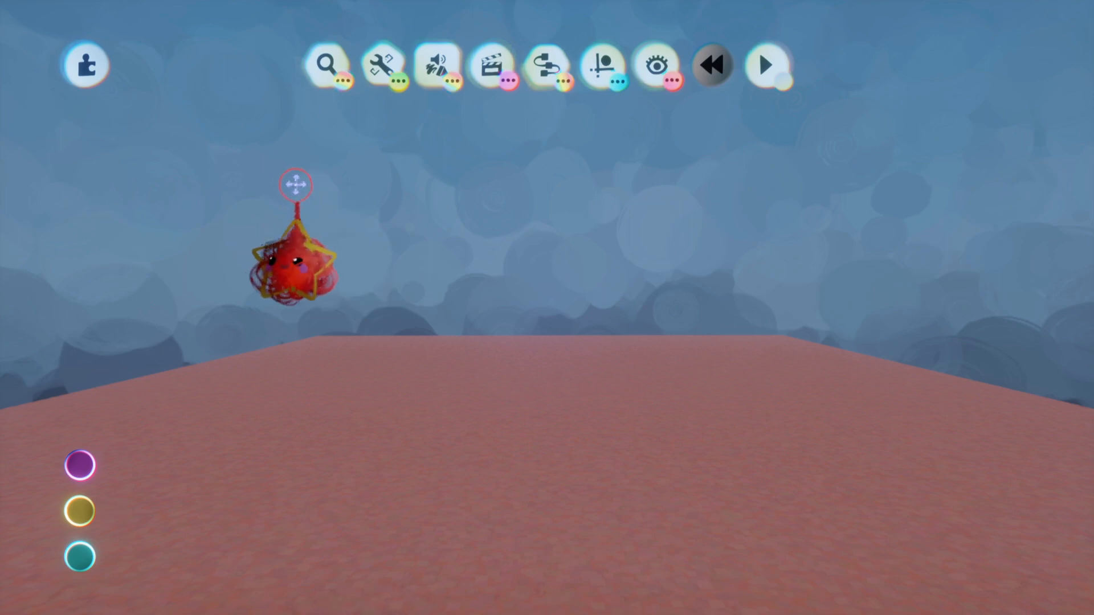
Stamp a new Sculpture into the empty scene from the Create menu.
{"action": "left_click", "coordinate": [380, 64]}
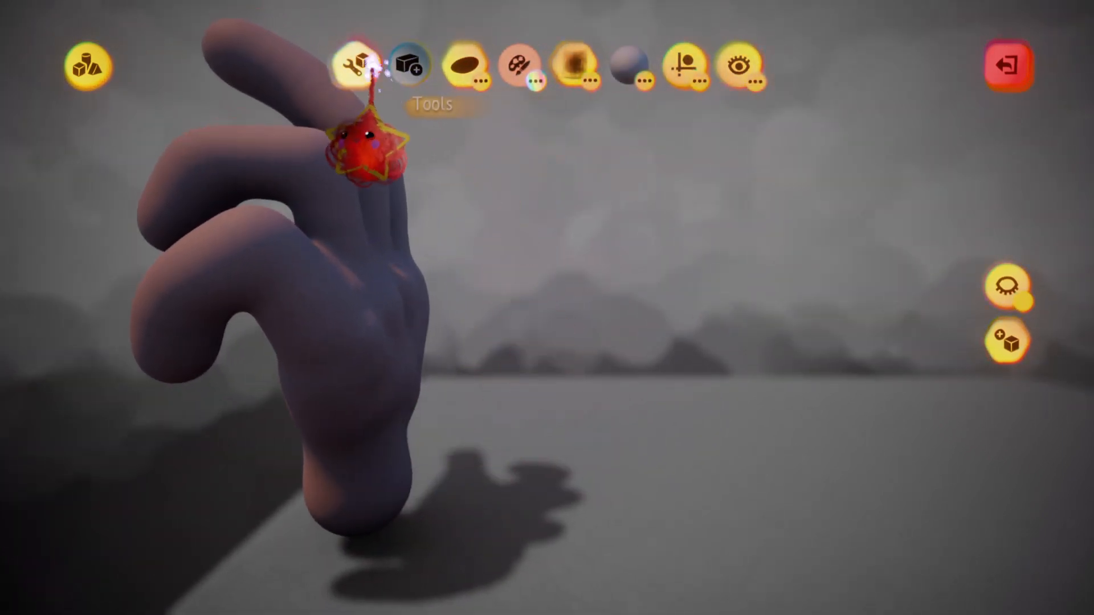
Pick a thin shape from Tools to stamp soft-blended veins along the back of the hand.
{"action": "left_click", "coordinate": [355, 68]}
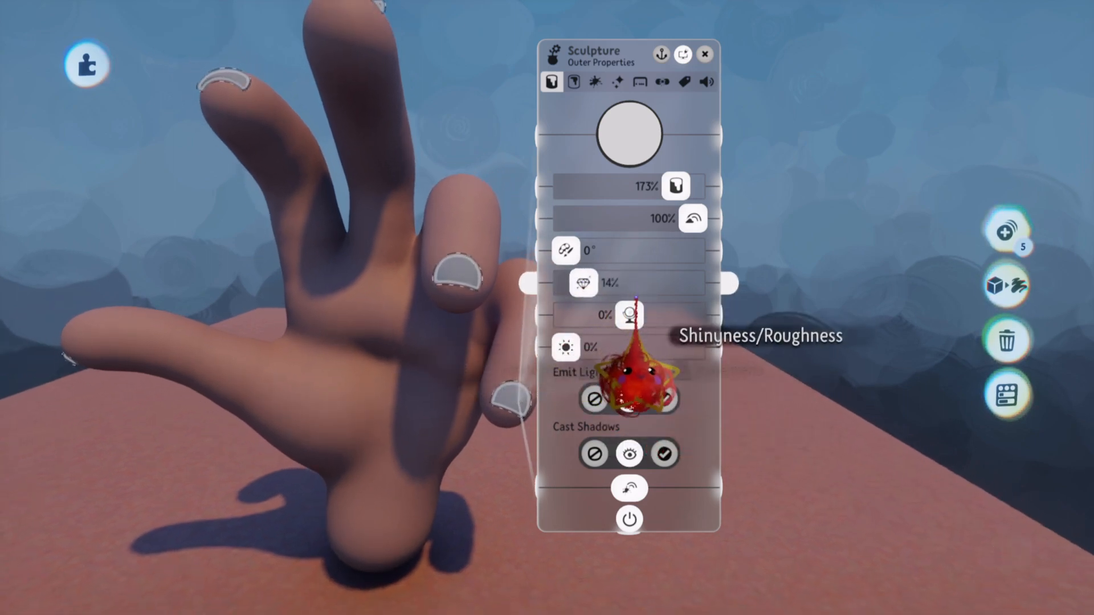
Raise the sculpture's Shinyness slider from 0% to about 23% and confirm.
{"action": "left_click_drag", "start_coordinate": [607, 316], "coordinate": [642, 316]}
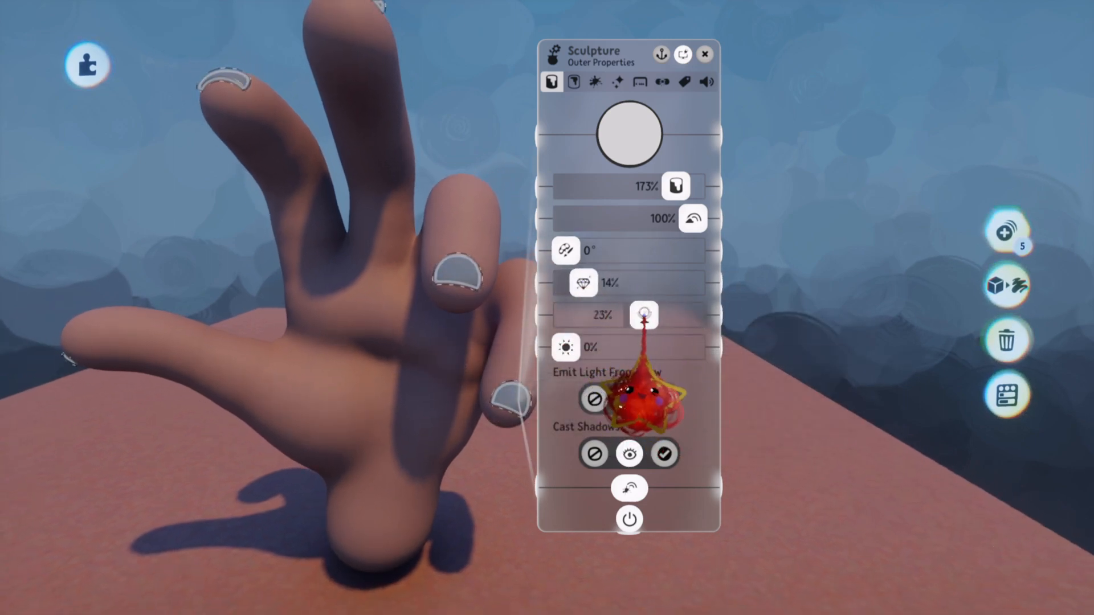
{"action": "left_click", "coordinate": [627, 132]}
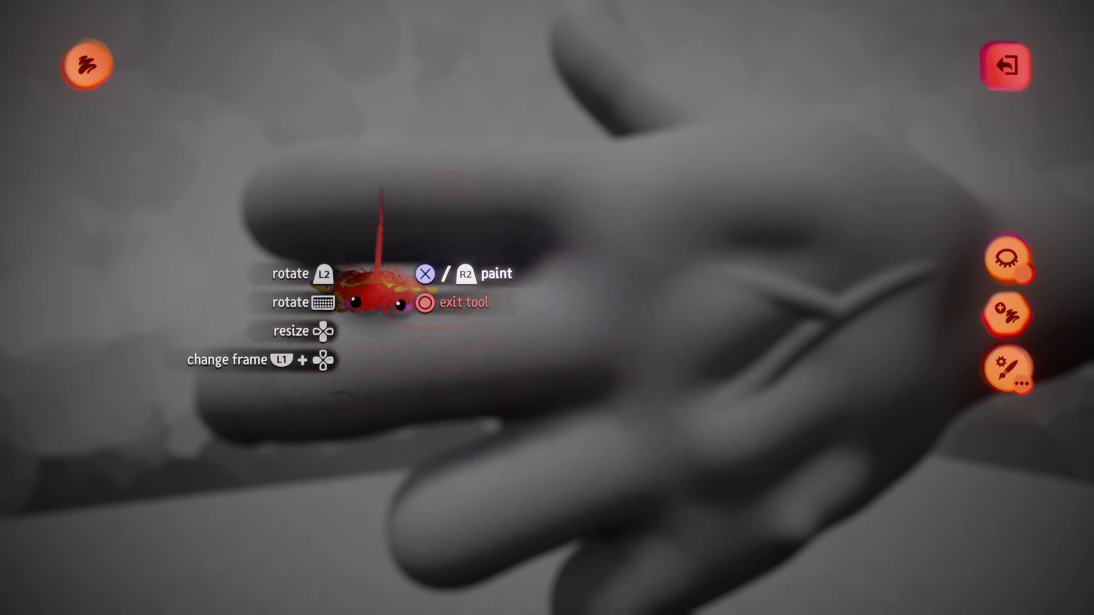
Enter Paint mode with the brush selected over the hand's fingers.
{"action": "left_click", "coordinate": [422, 303]}
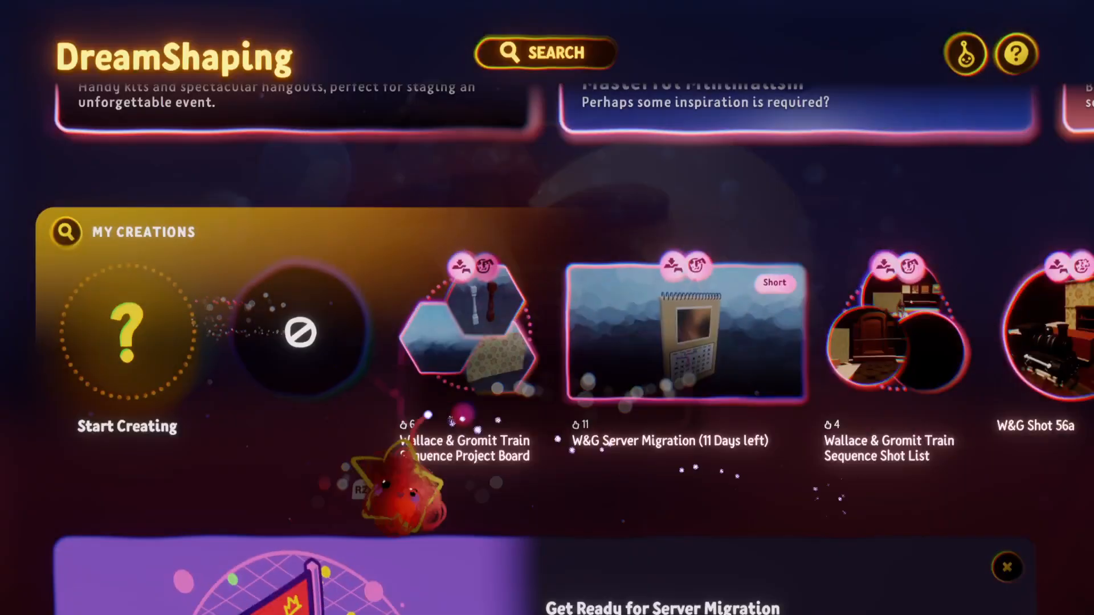
Scroll My Creations to 'The Lord Of The Rings: Gollum (Remixable)' and view its details page.
{"action": "scroll", "scroll_direction": "right", "scroll_amount": 3}
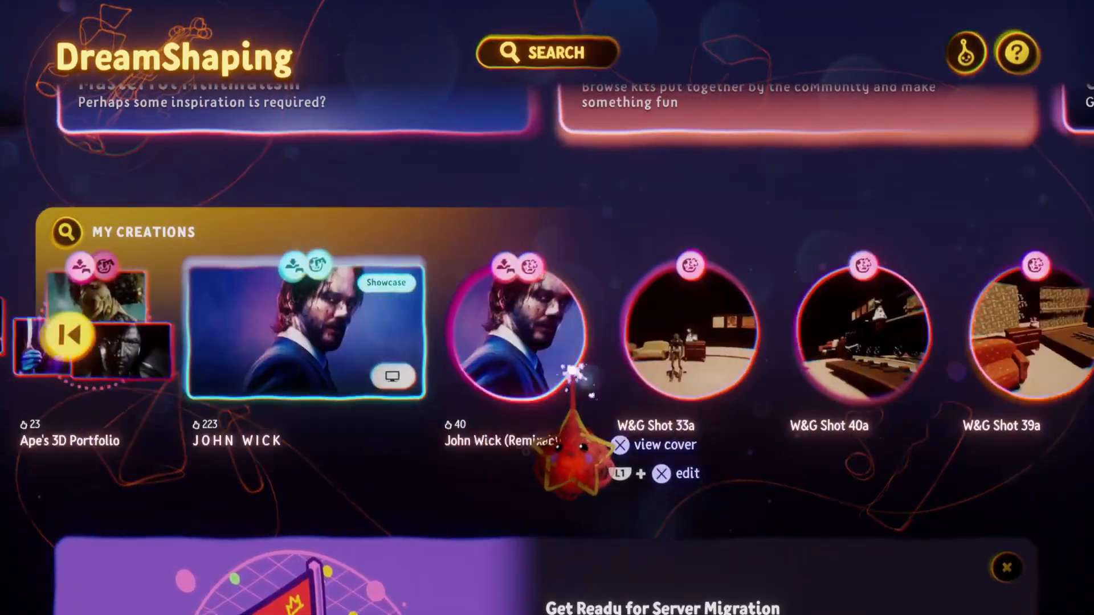
{"action": "scroll", "scroll_direction": "right", "scroll_amount": 3}
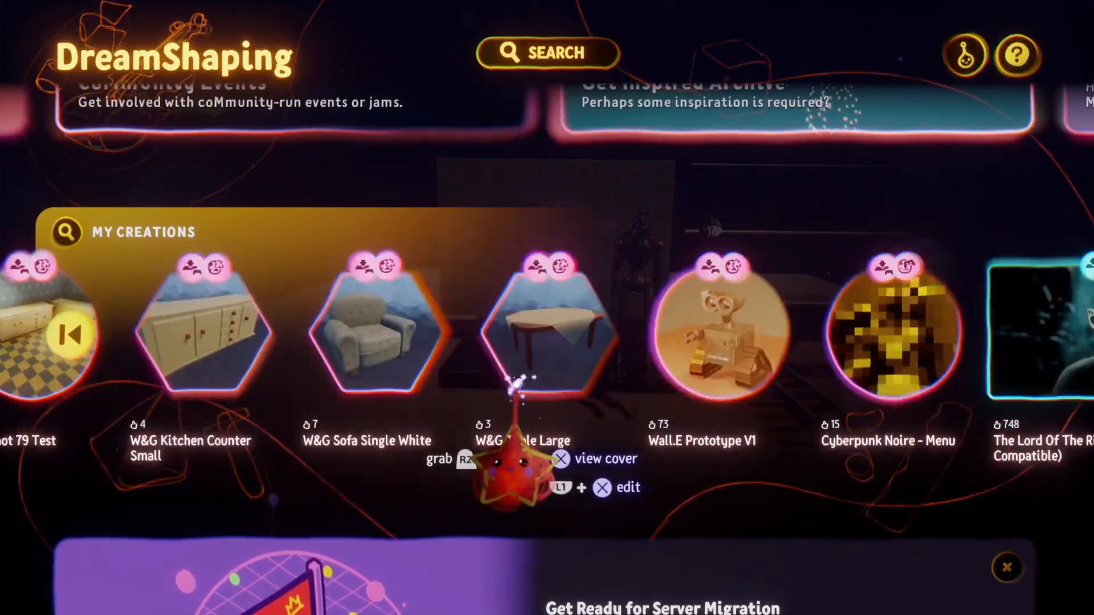
{"action": "scroll", "scroll_direction": "right", "scroll_amount": 3}
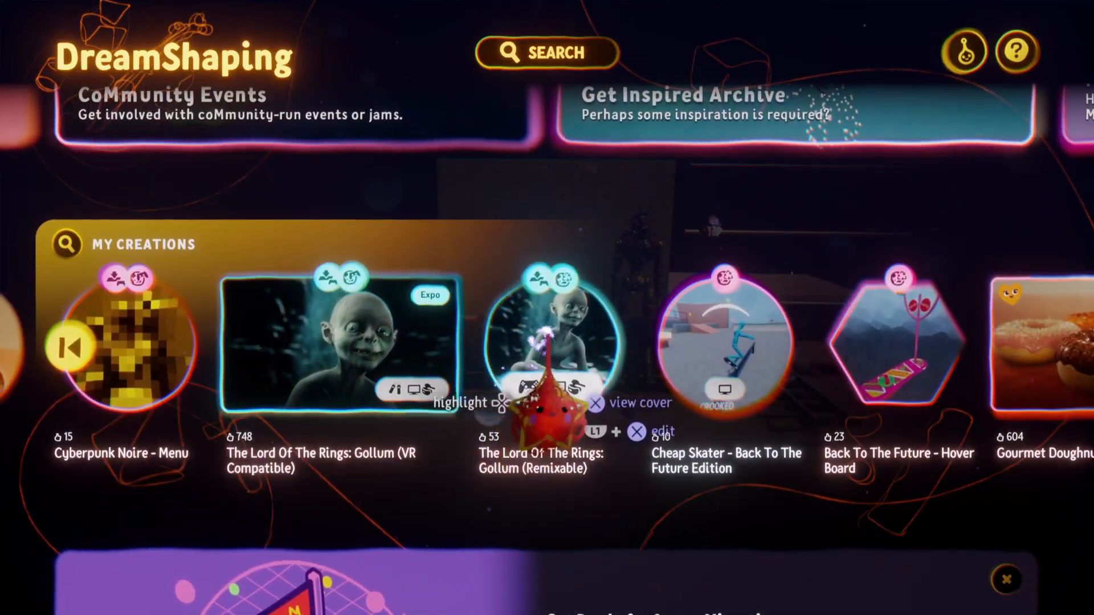
{"action": "left_click", "coordinate": [547, 336]}
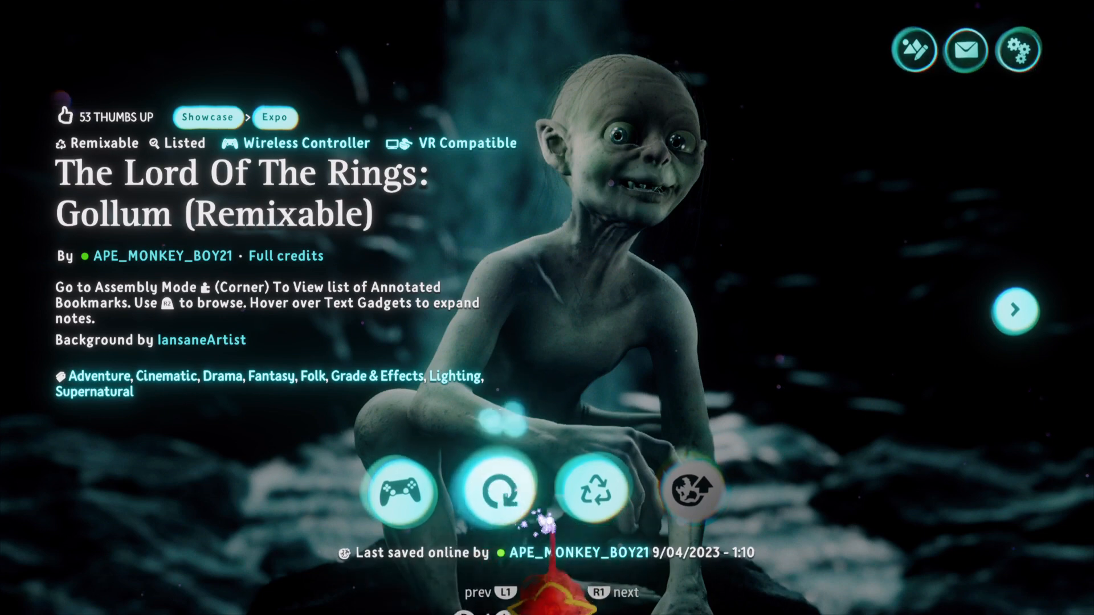